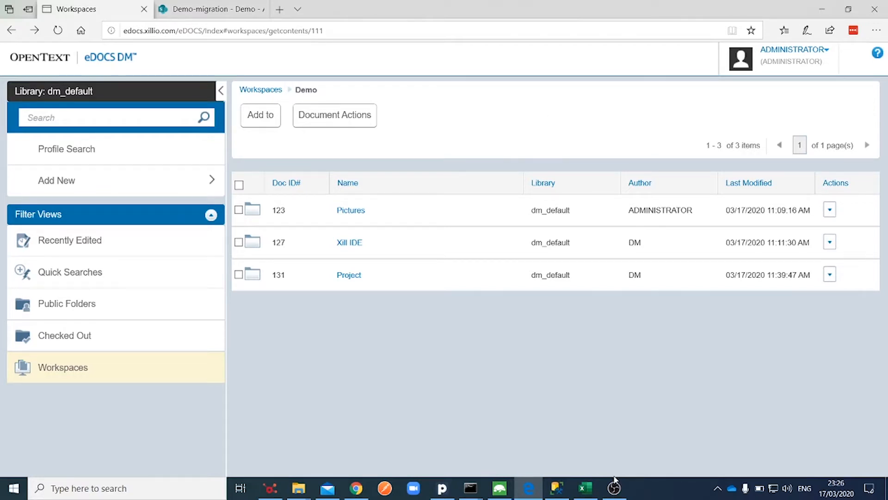
mouse_move(335, 235)
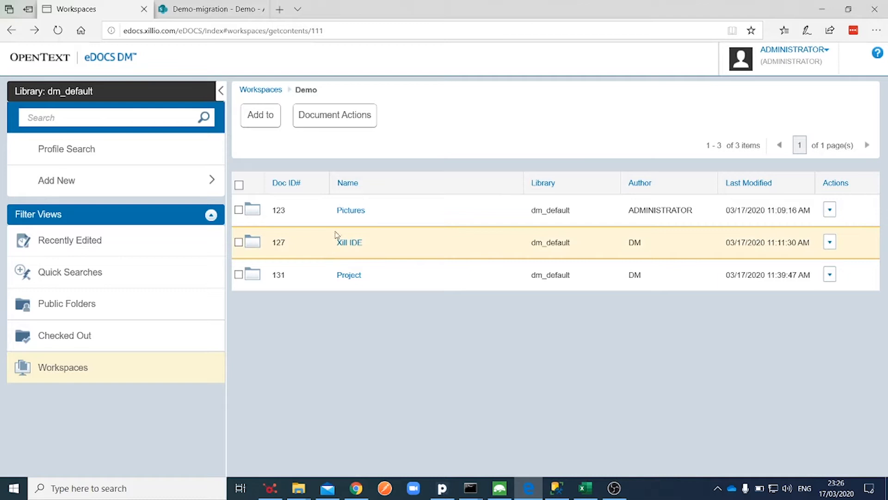
mouse_move(346, 250)
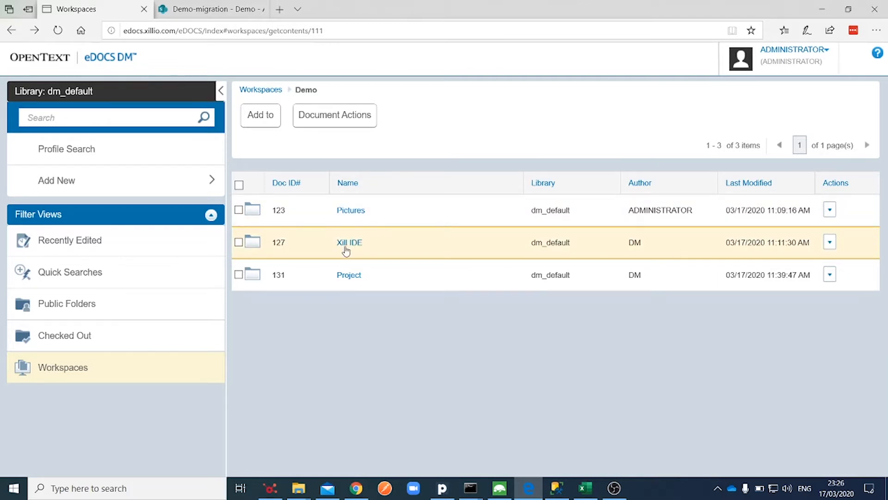
Open the Xill IDE folder inside the Demo workspace
click(349, 242)
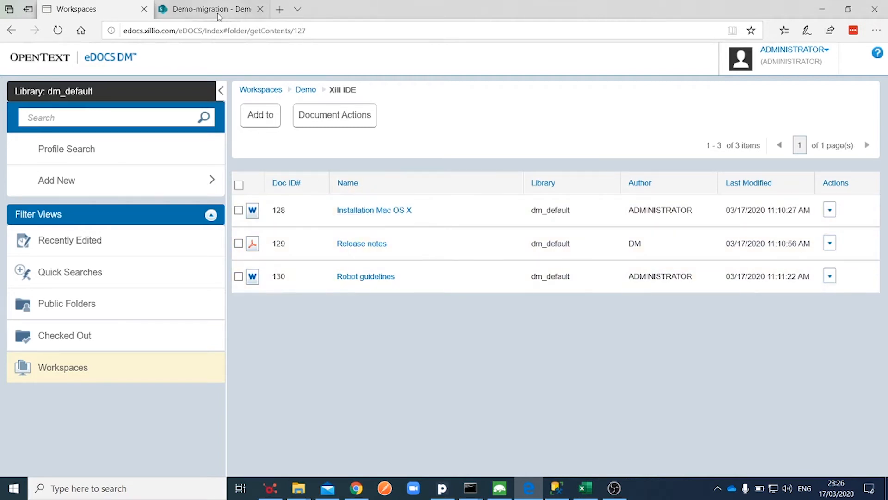
Switch to the empty Demo library on the Demo-migration SharePoint site
click(210, 9)
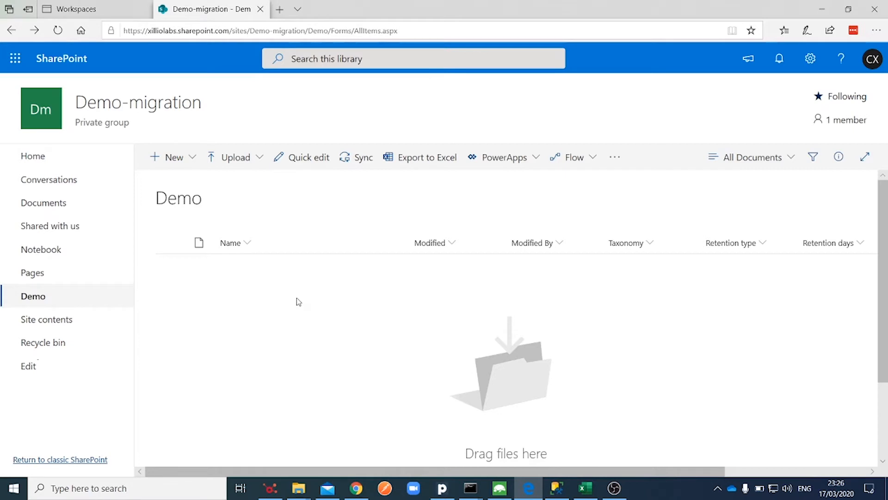
mouse_move(499, 487)
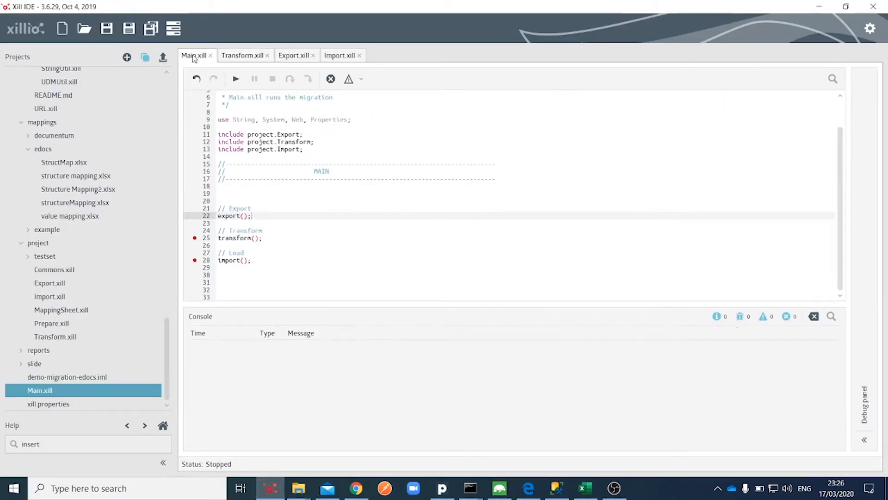
mouse_move(236, 79)
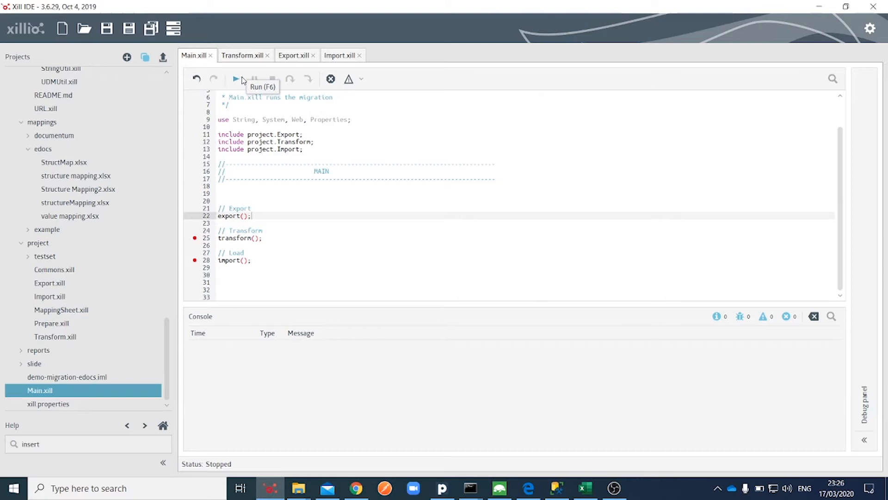
Run Main.xill so the eDOCS export completes and pauses at transform, then bring up Studio 3T
click(235, 79)
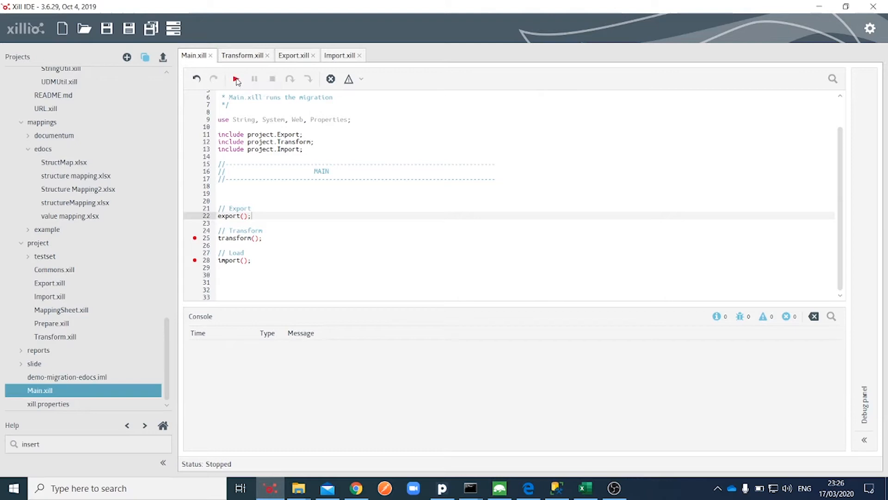
click(236, 79)
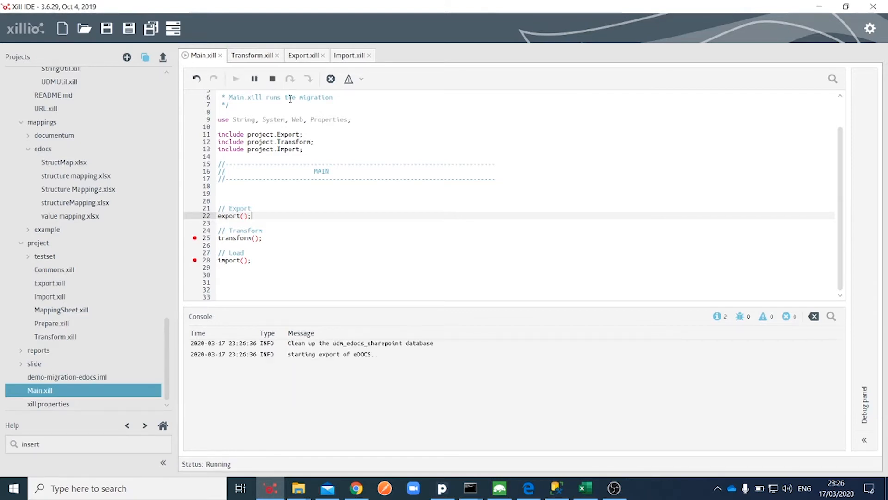
click(254, 79)
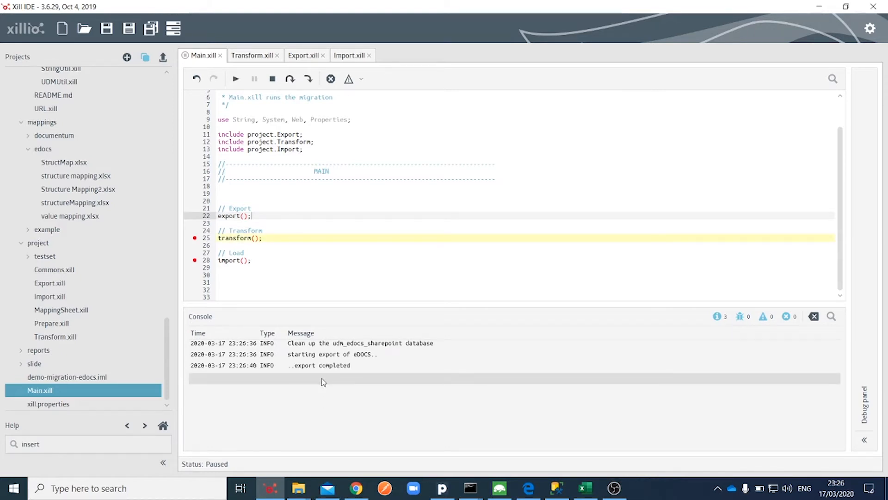
click(498, 487)
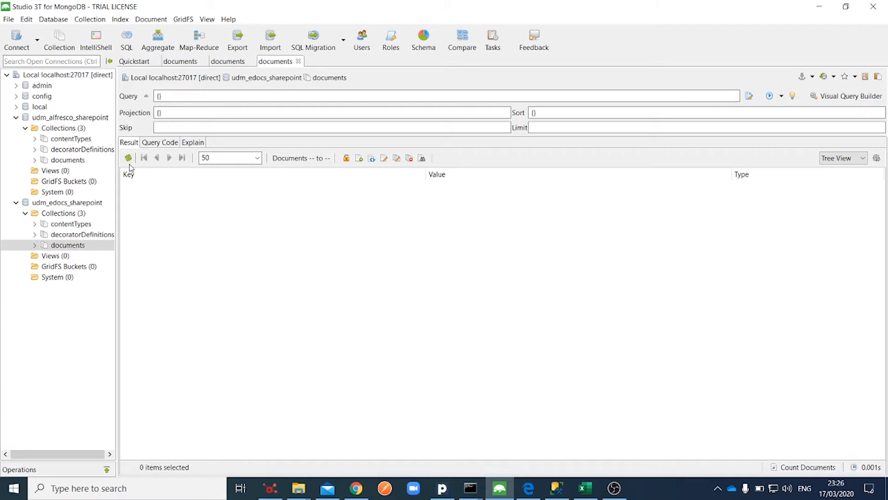
Refresh the documents collection and expand document 123 recursively to review its exported fields
click(127, 157)
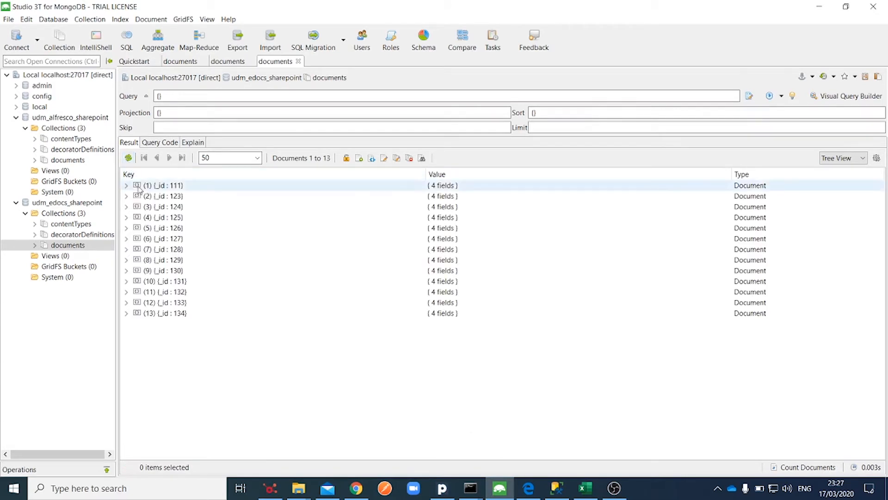
right_click(165, 196)
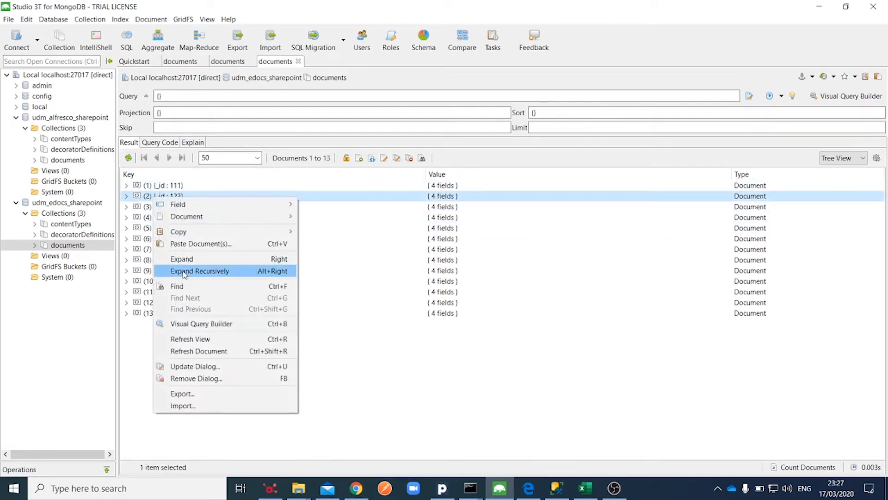
click(200, 271)
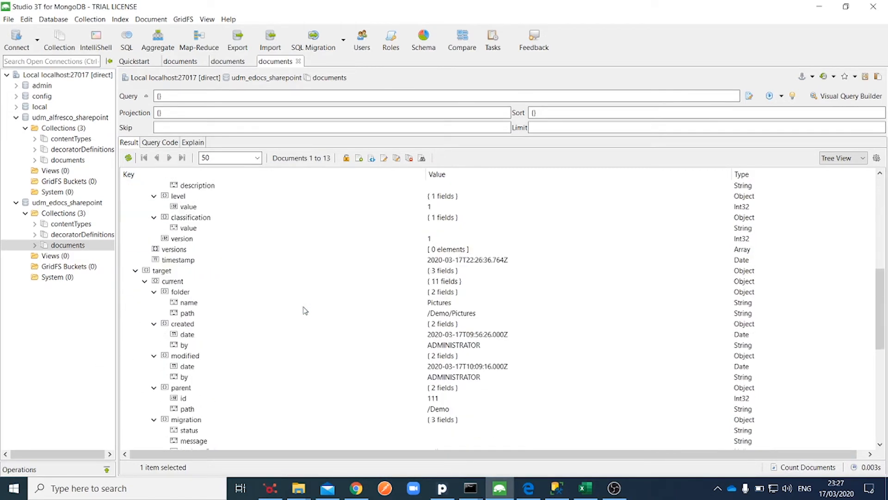
scroll(down, 3)
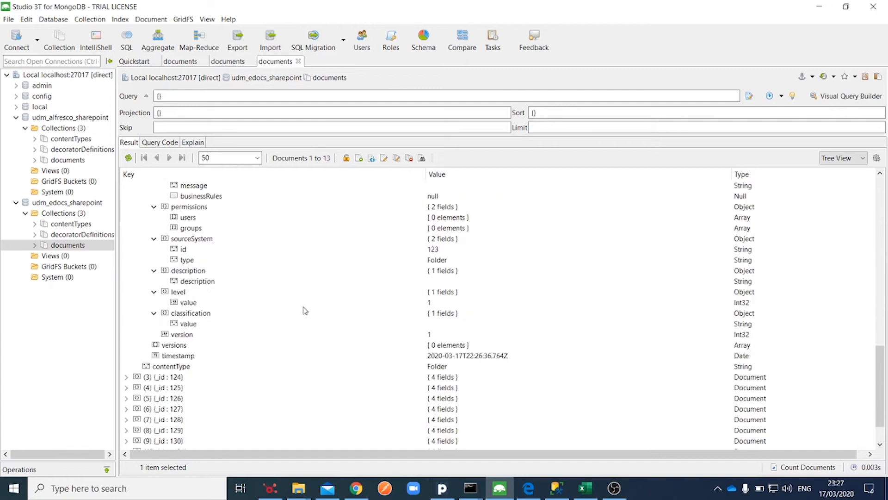
scroll(down, 3)
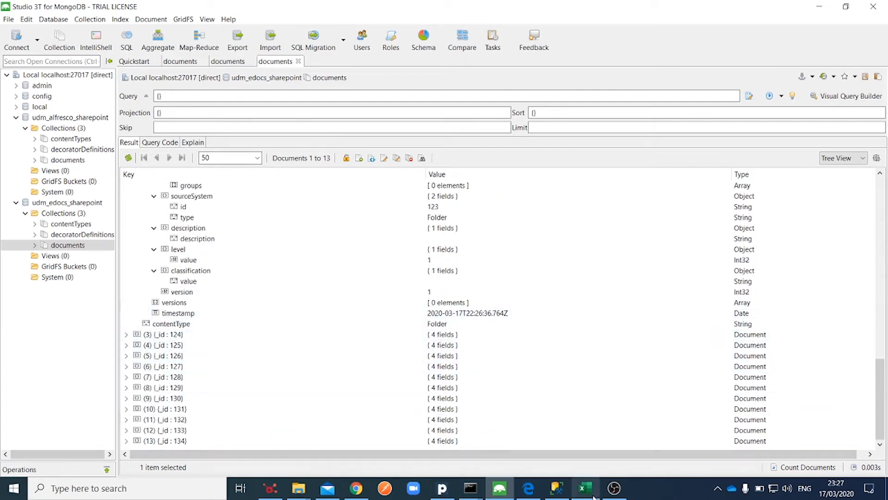
click(585, 488)
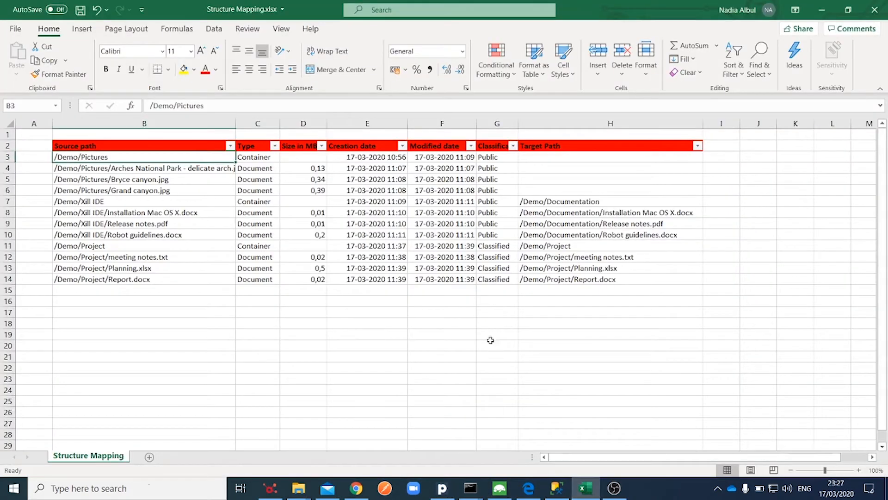
mouse_move(174, 304)
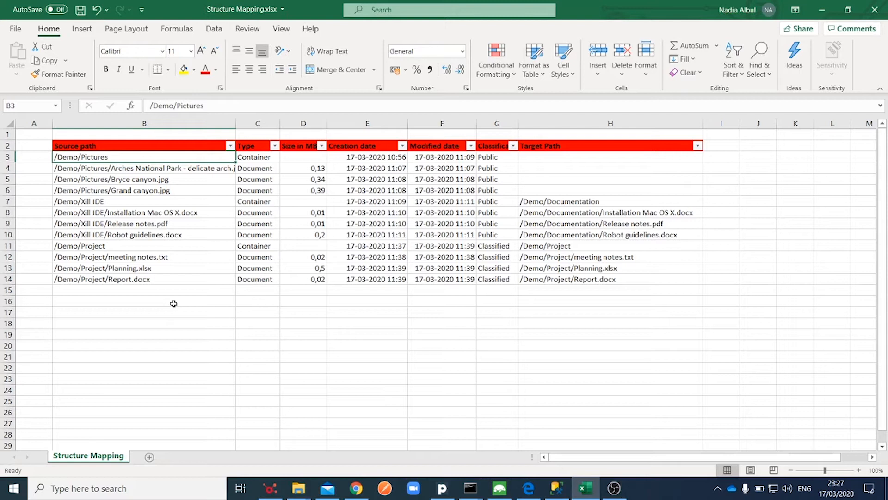
mouse_move(173, 300)
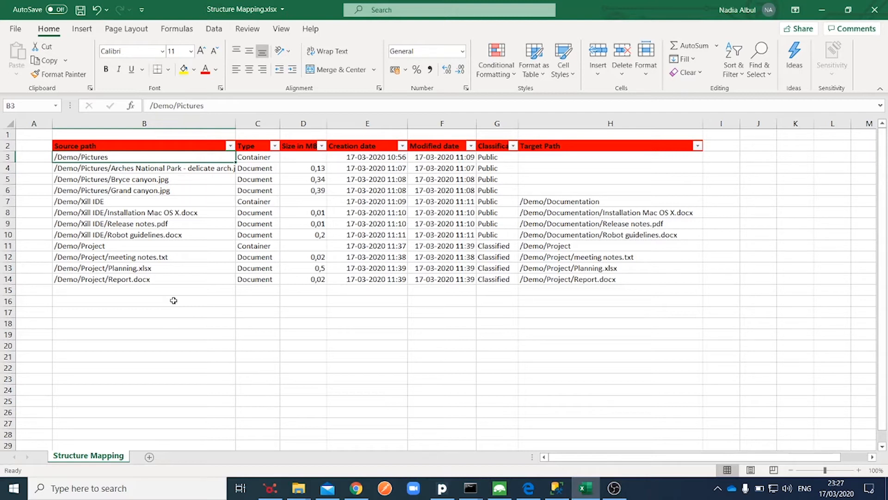
mouse_move(547, 193)
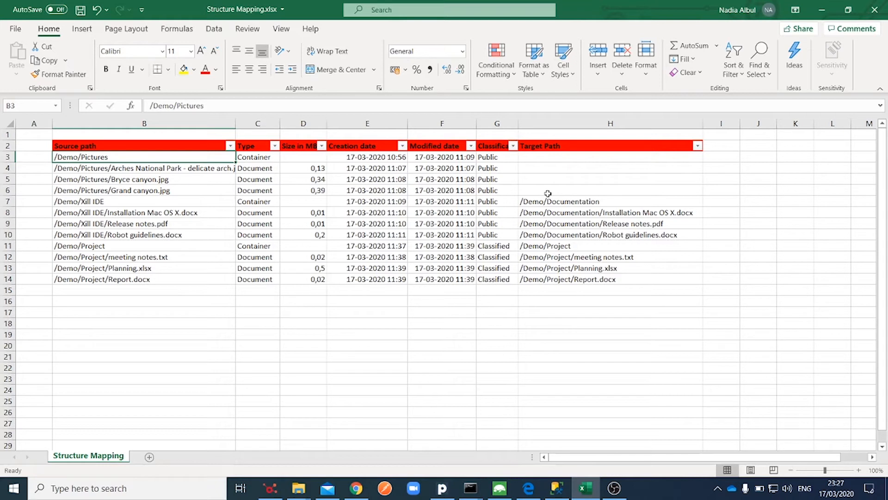
mouse_move(123, 205)
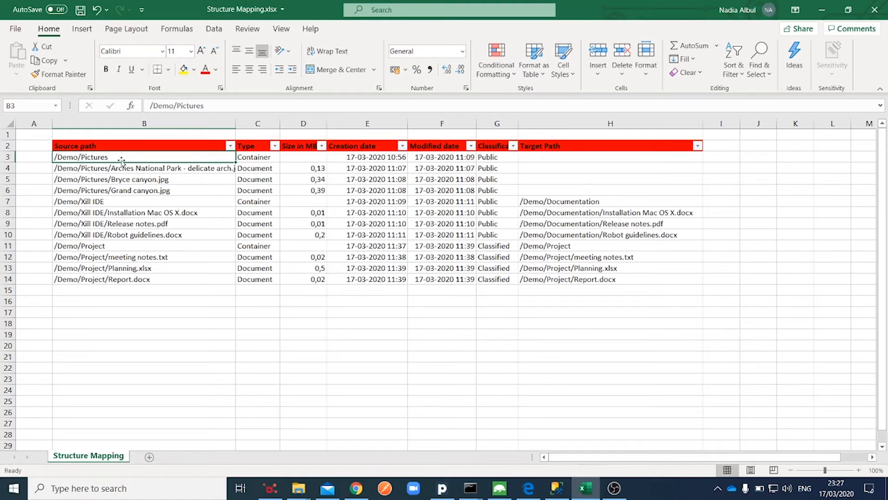
mouse_move(550, 163)
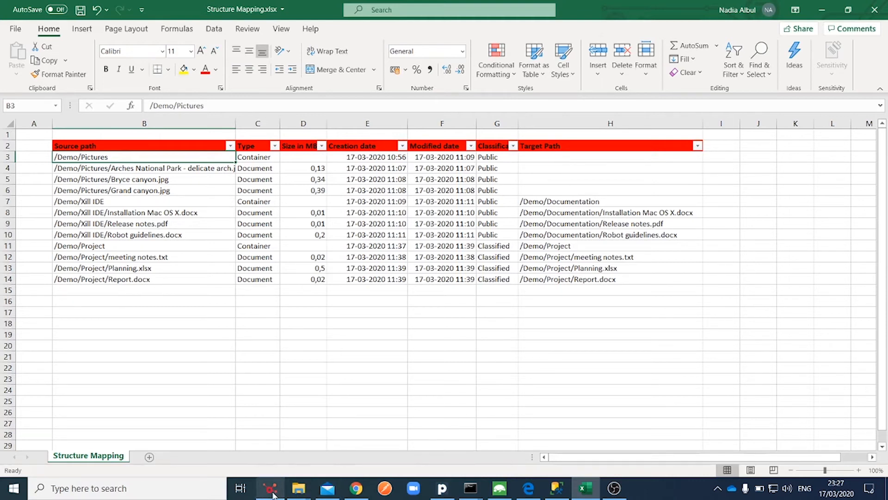
Return to Xill IDE and run the Transform.xill script
click(270, 488)
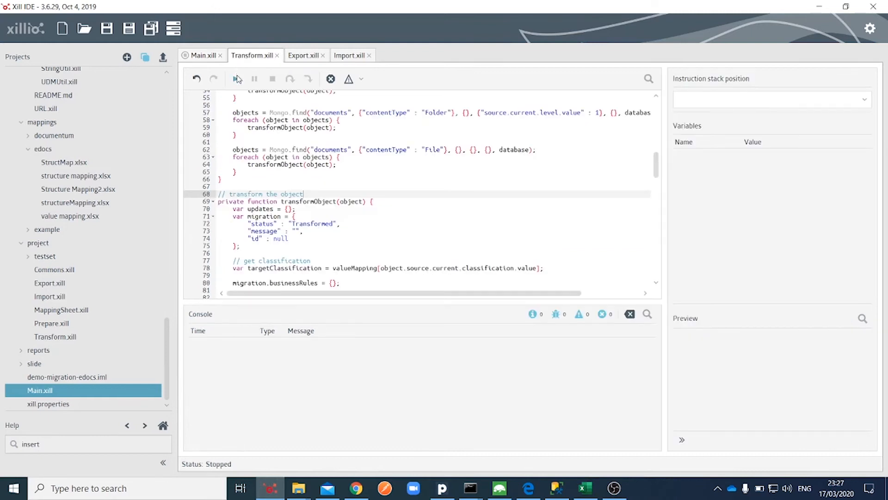
click(236, 79)
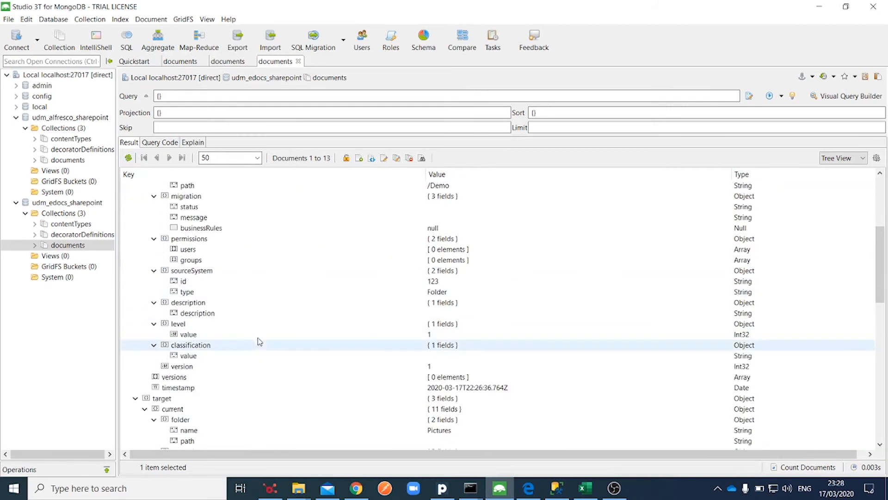
Inspect document 123's target migration status Excluded, then return to Xill IDE
scroll(down, 3)
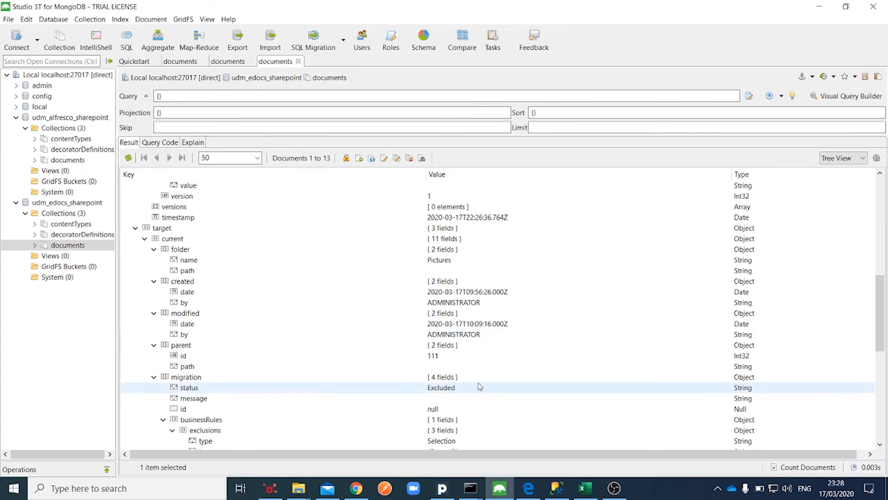
click(187, 270)
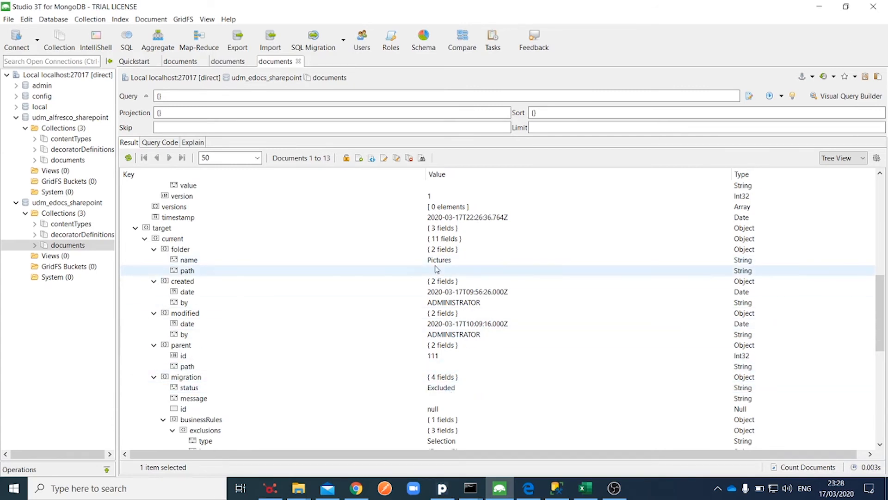
click(270, 487)
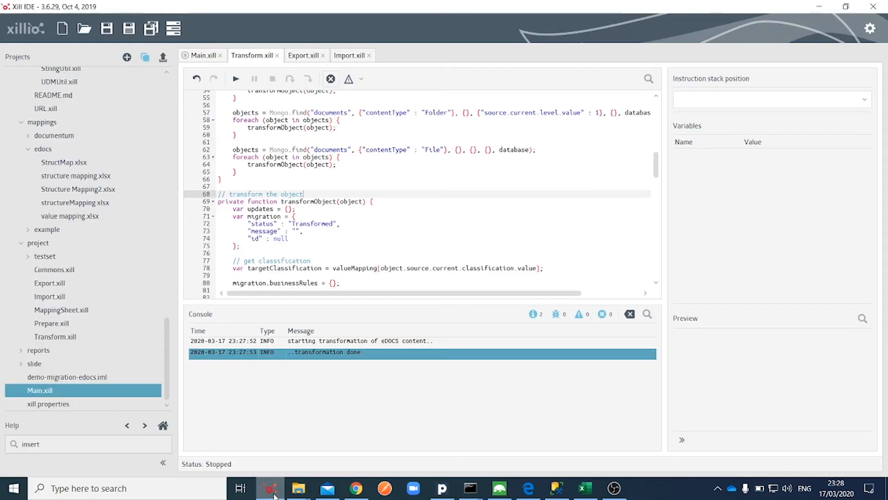
Run Import.xill to create the Documentation folder and its documents in SharePoint
click(349, 54)
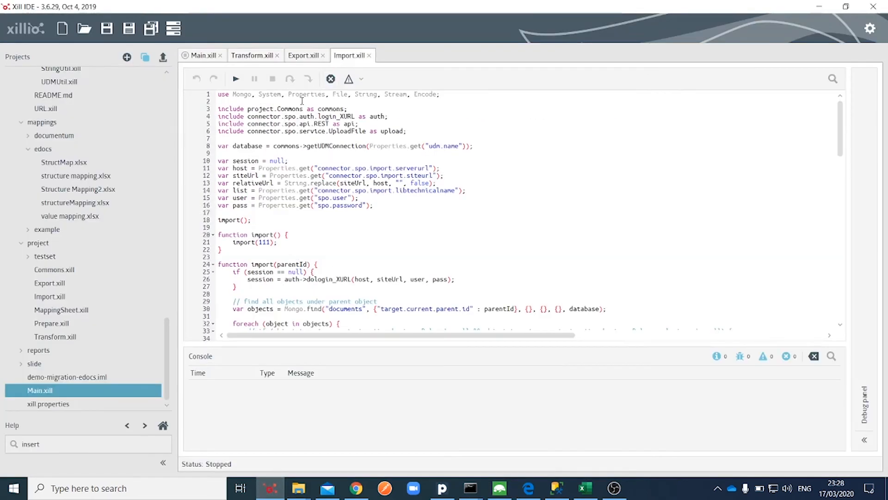
click(235, 79)
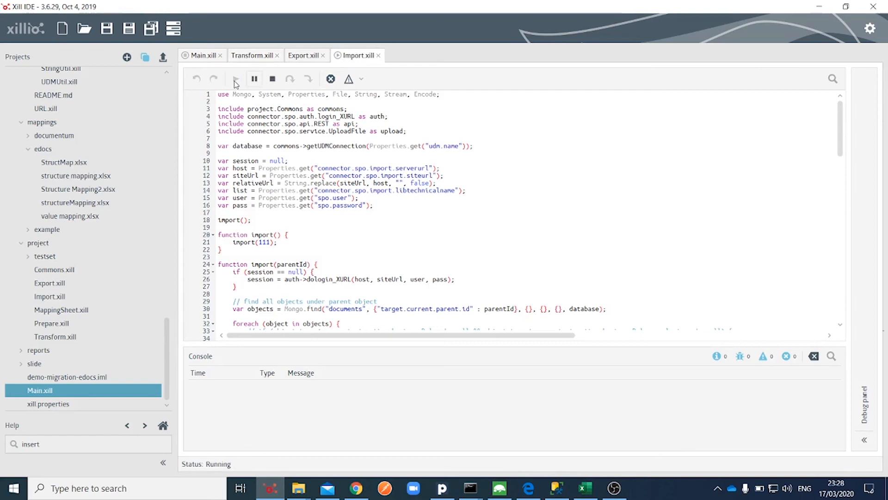
click(235, 79)
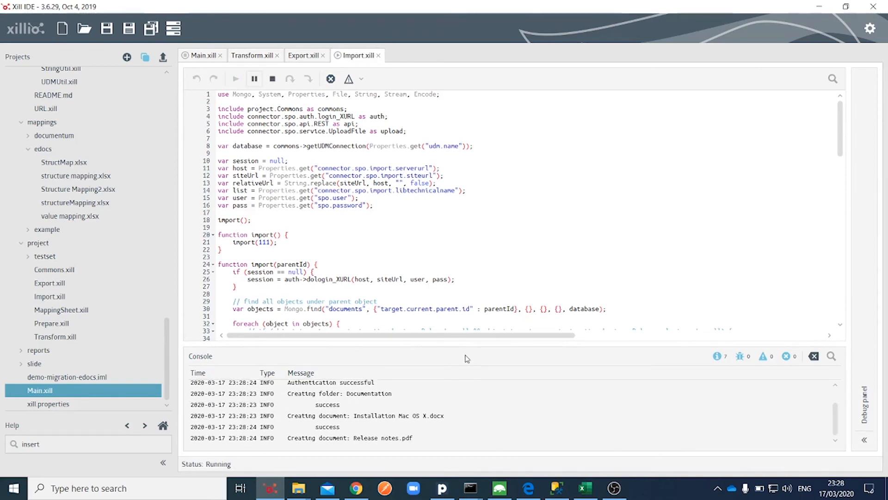